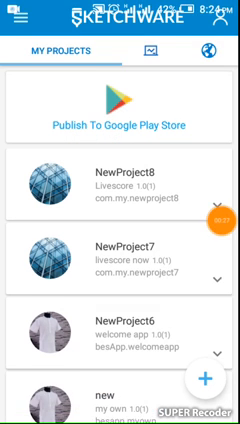
Step: Name the new project's application 'best wears 2020' in the New Project form
scroll(down, 3)
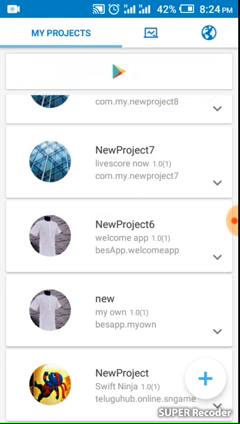
scroll(down, 3)
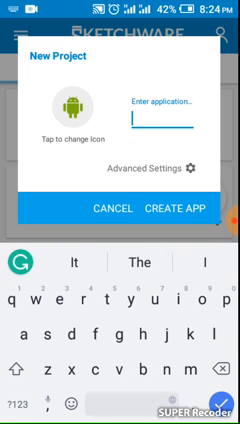
text(best)
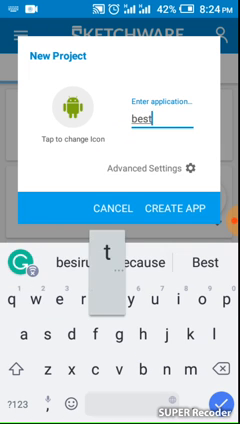
text(war)
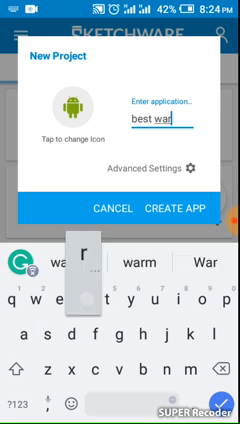
key(Backspace)
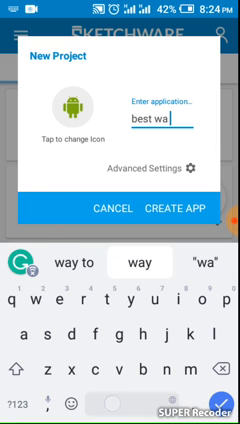
text(20)
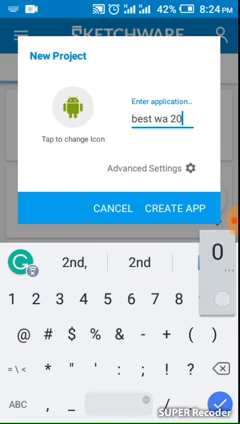
text(0)
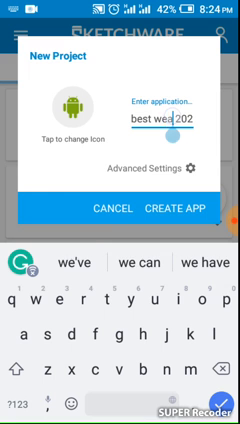
text(s)
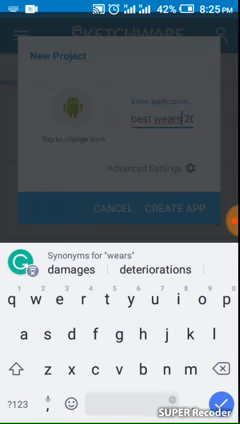
click(82, 118)
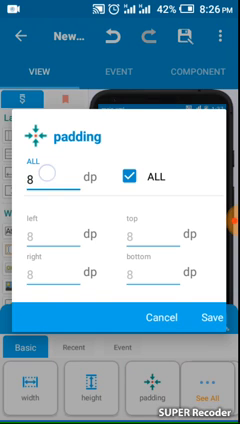
Step: Save the layout's padding as 8 dp with ALL sides checked
click(40, 172)
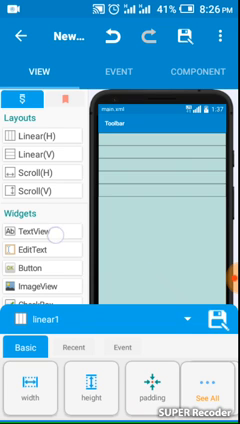
Step: Nest a LinearV layout inside linear1 from the Layouts palette
scroll(down, 3)
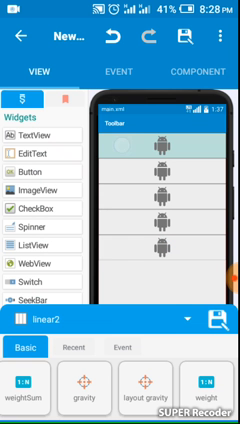
Step: Fill linear2 with several vertically stacked ImageView widgets
scroll(down, 3)
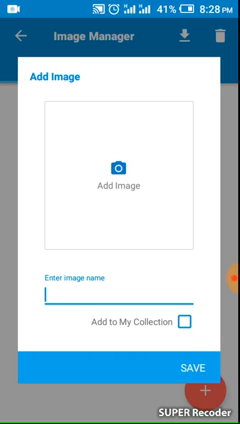
Step: Start adding images from Image Manager, bringing up the phone's photo folders
click(120, 164)
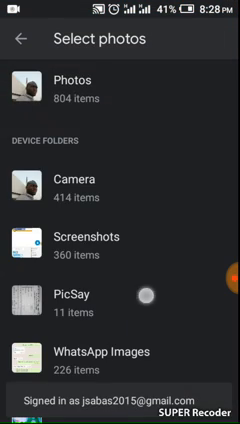
Step: Choose five outfit photos from the clothing folder and confirm with Done
scroll(down, 3)
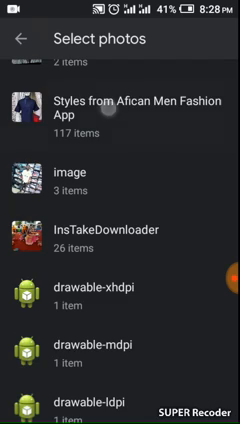
click(120, 110)
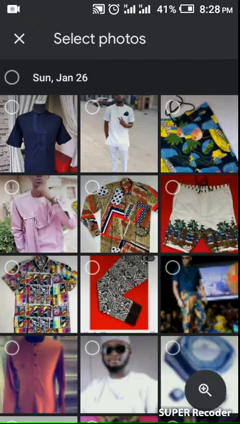
scroll(down, 3)
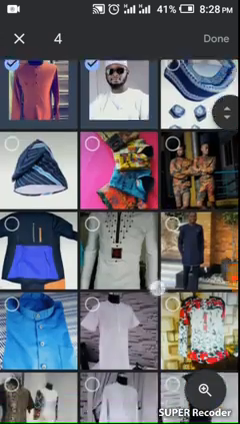
scroll(down, 3)
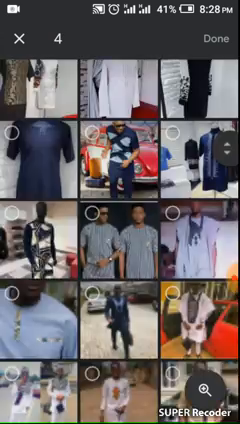
scroll(down, 3)
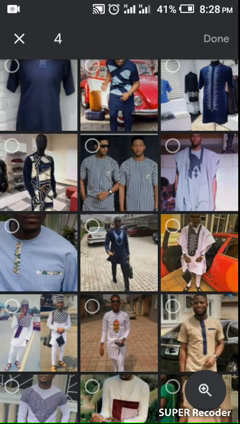
click(120, 158)
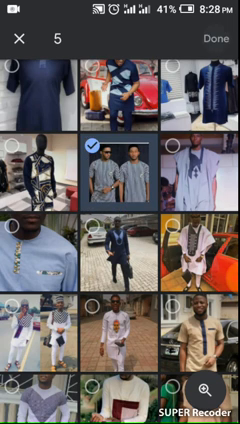
click(210, 44)
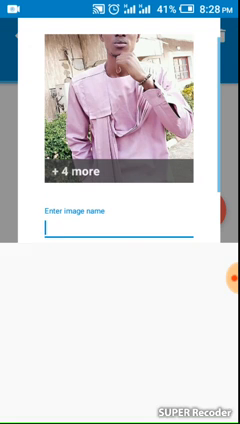
Step: Name the batch of five chosen photos 'img' in the Add Image dialog
text(img)
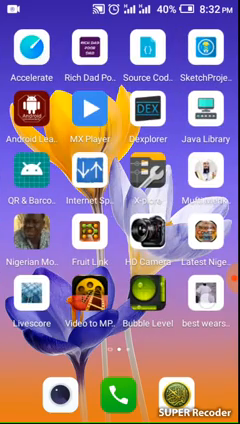
Step: Launch the installed best wears 2020 app from the home screen
click(212, 320)
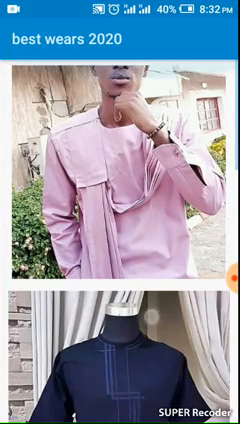